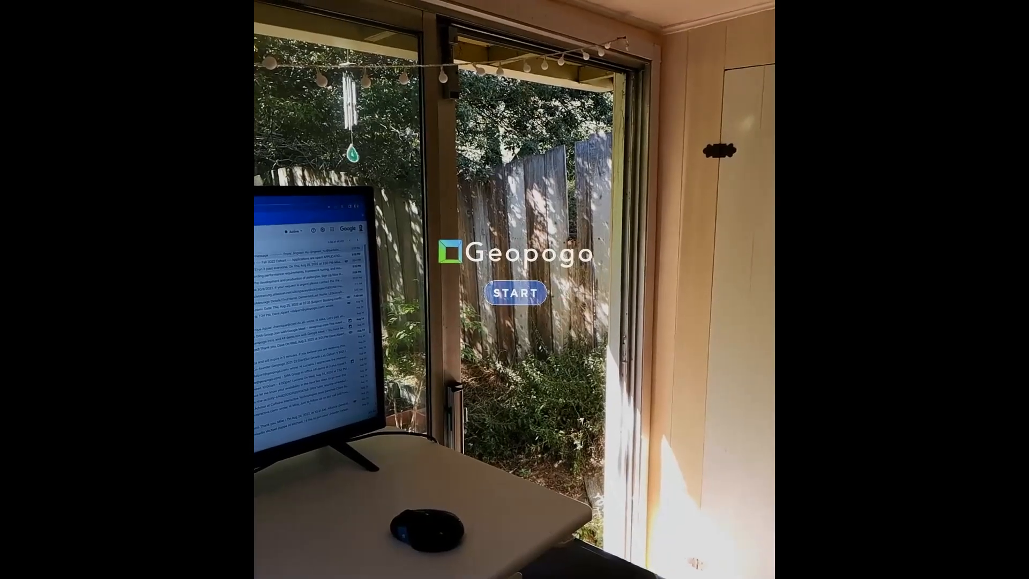
- Leave the Geopogo splash screen with START to reveal the sample project gallery
left_click(514, 292)
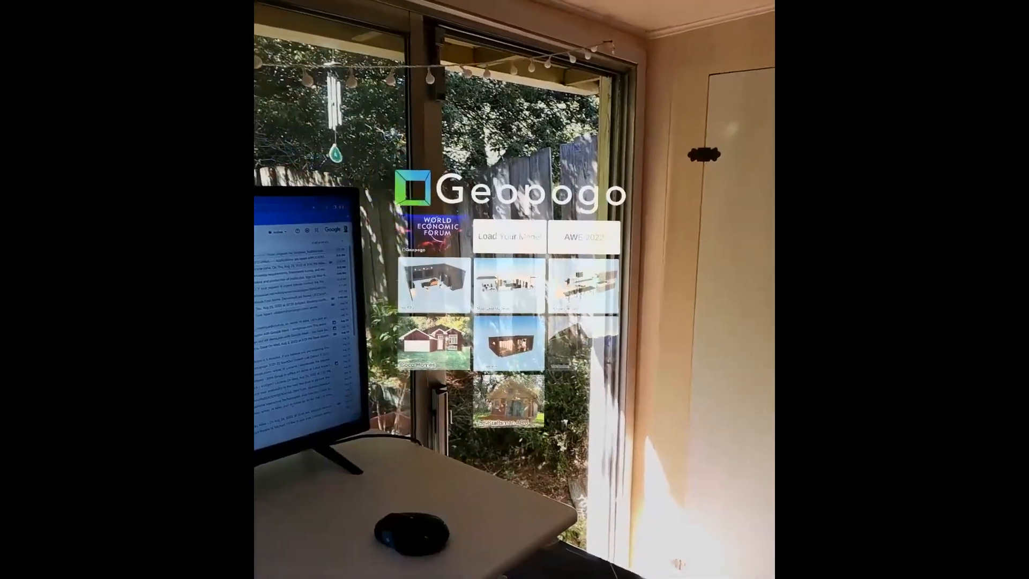